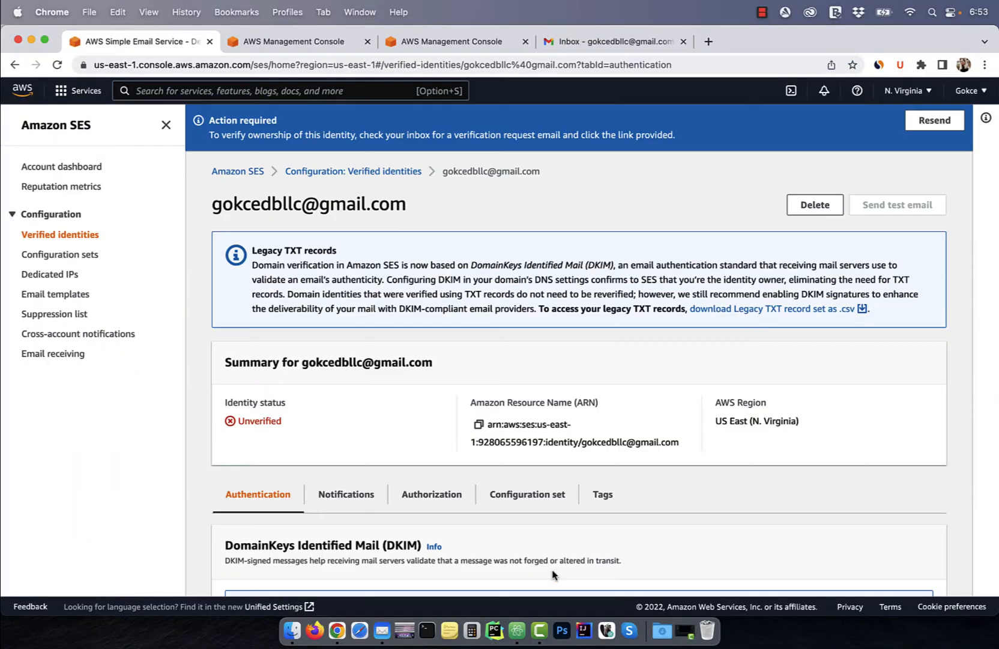
Step: Switch browser tabs to reach the AWS Management Console home page
{"action": "left_click", "coordinate": [291, 41]}
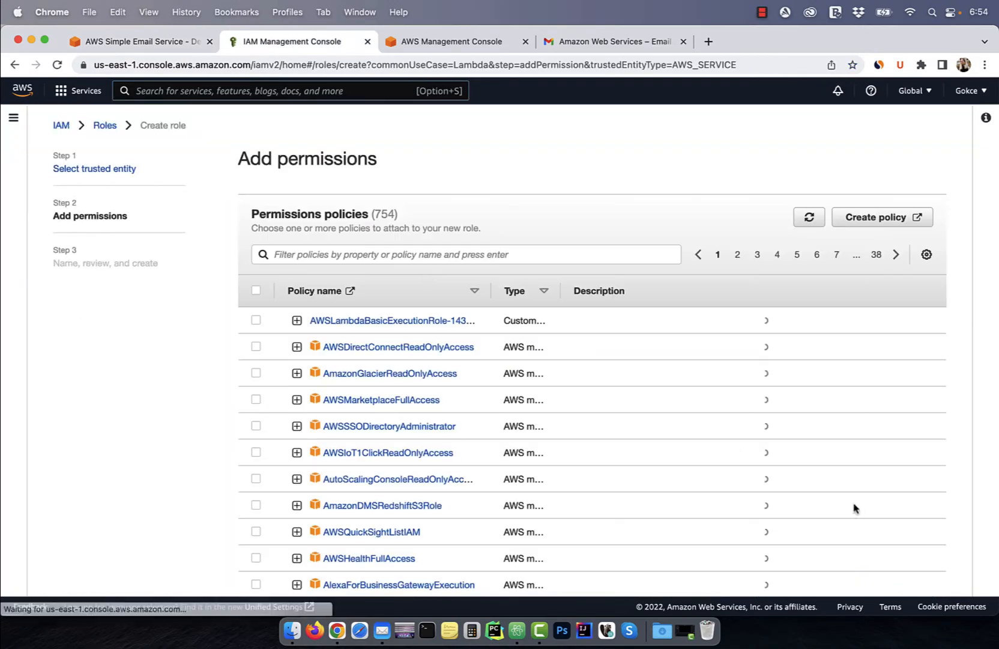
{"action": "left_click", "coordinate": [446, 41]}
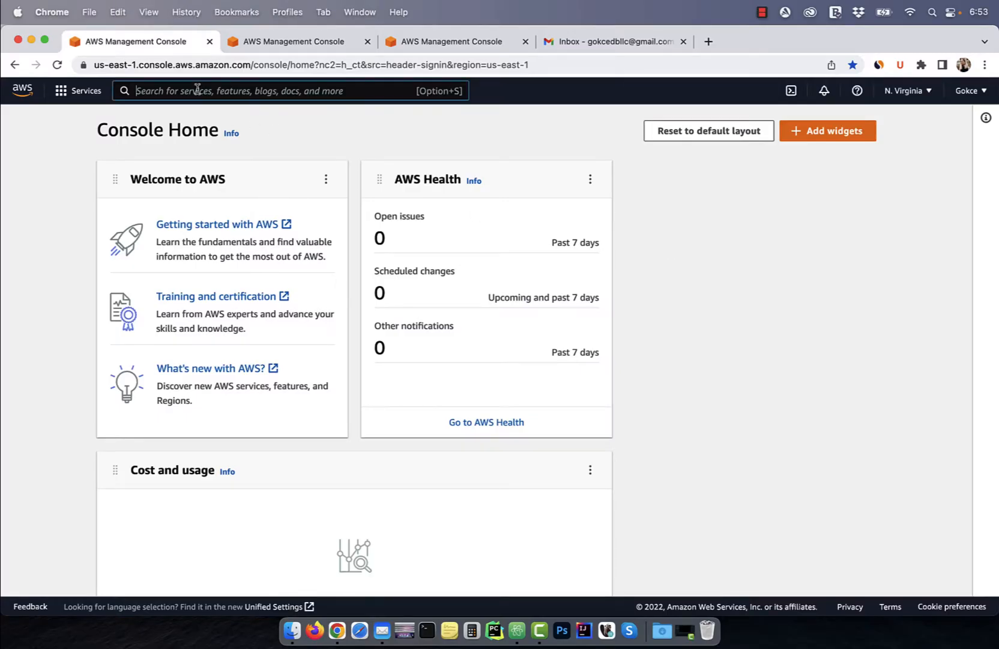
Step: Open Amazon SES and start a new Email address identity
{"action": "left_click", "coordinate": [394, 191]}
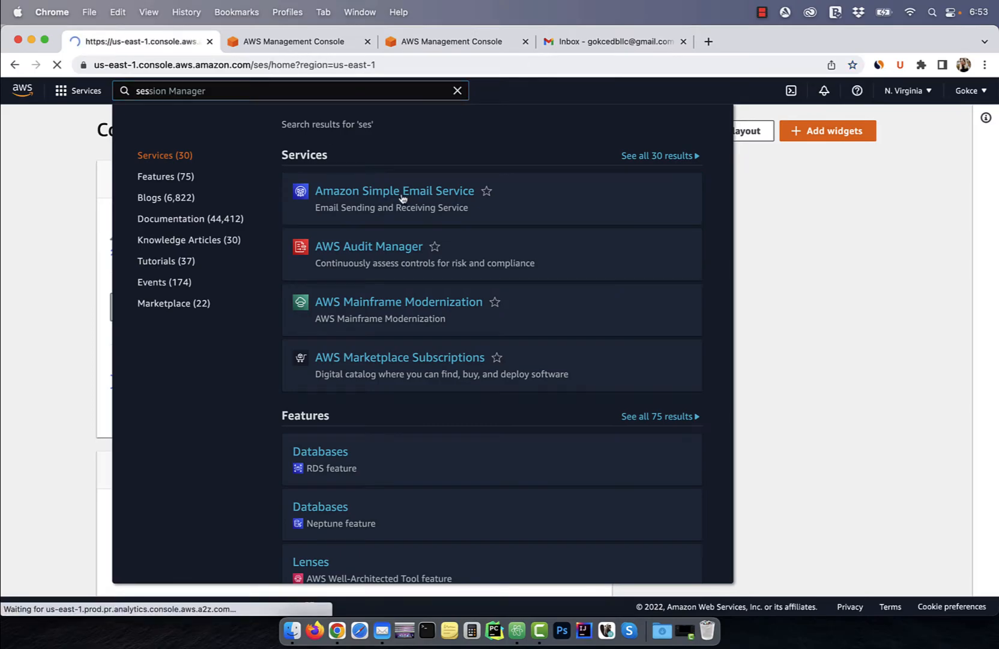
{"action": "left_click", "coordinate": [394, 191]}
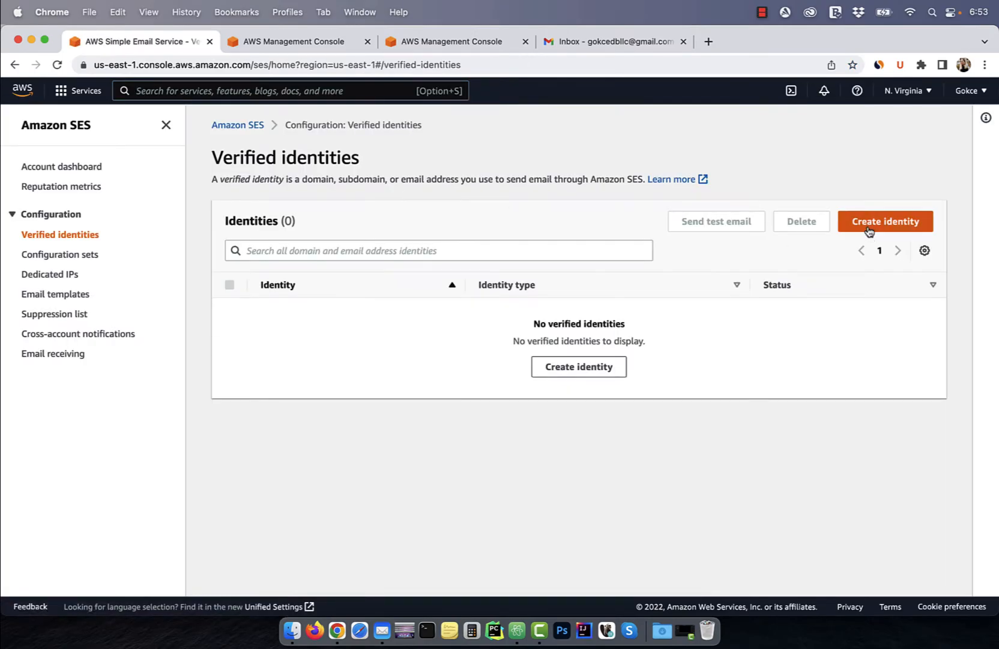
{"action": "left_click", "coordinate": [884, 221]}
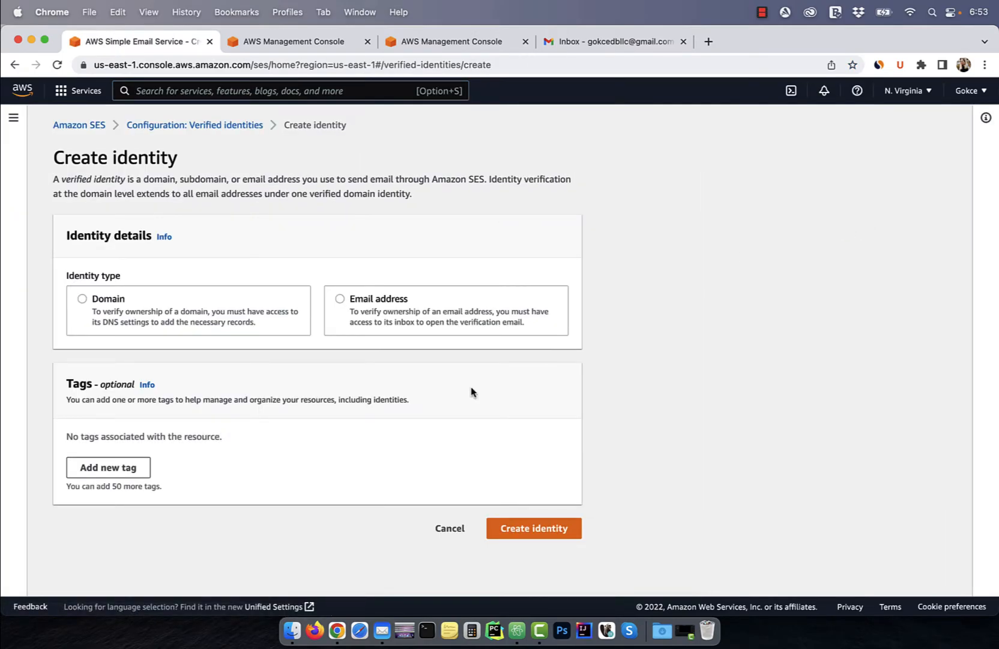
{"action": "left_click", "coordinate": [340, 298]}
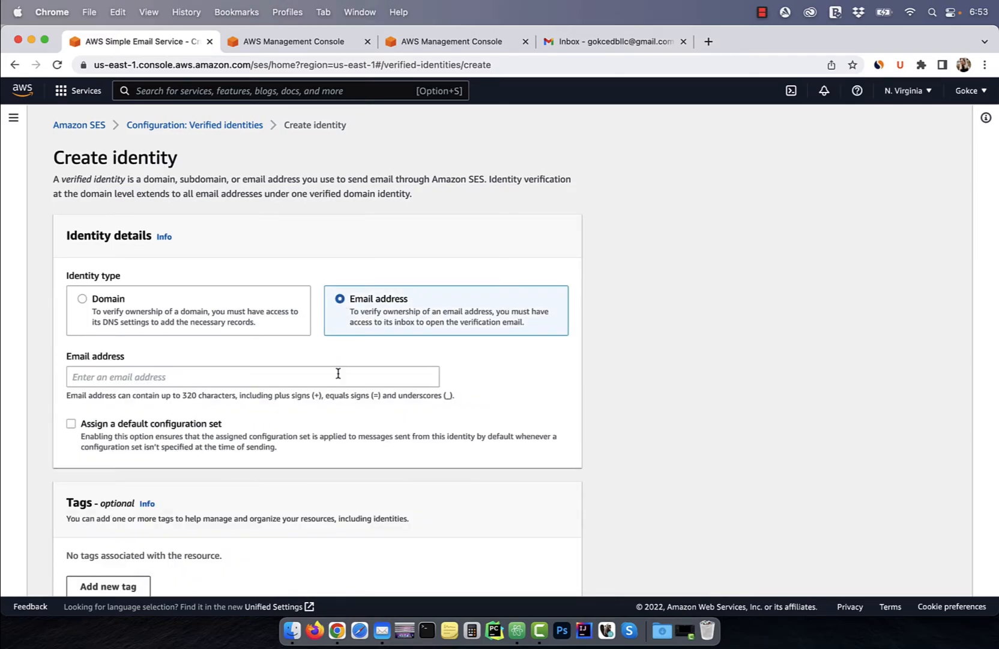
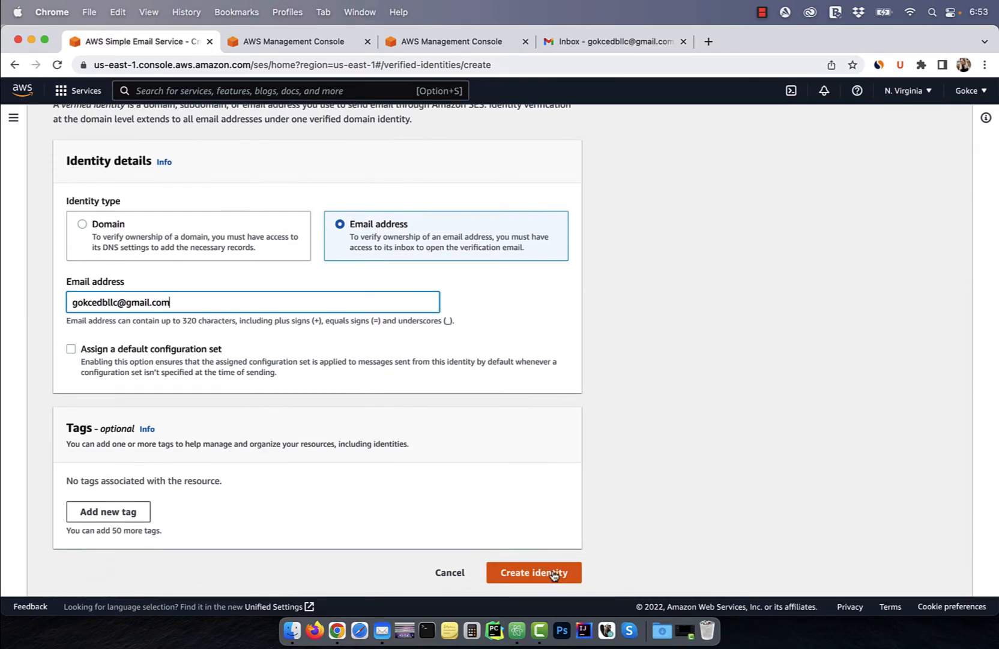
{"action": "left_click", "coordinate": [534, 572]}
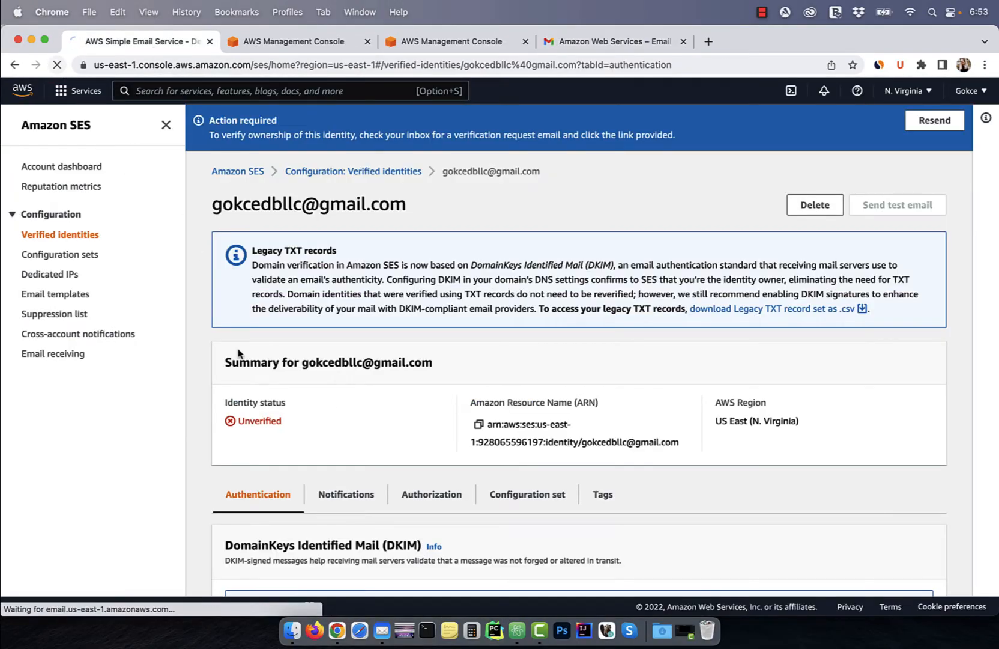
{"action": "left_click", "coordinate": [295, 41]}
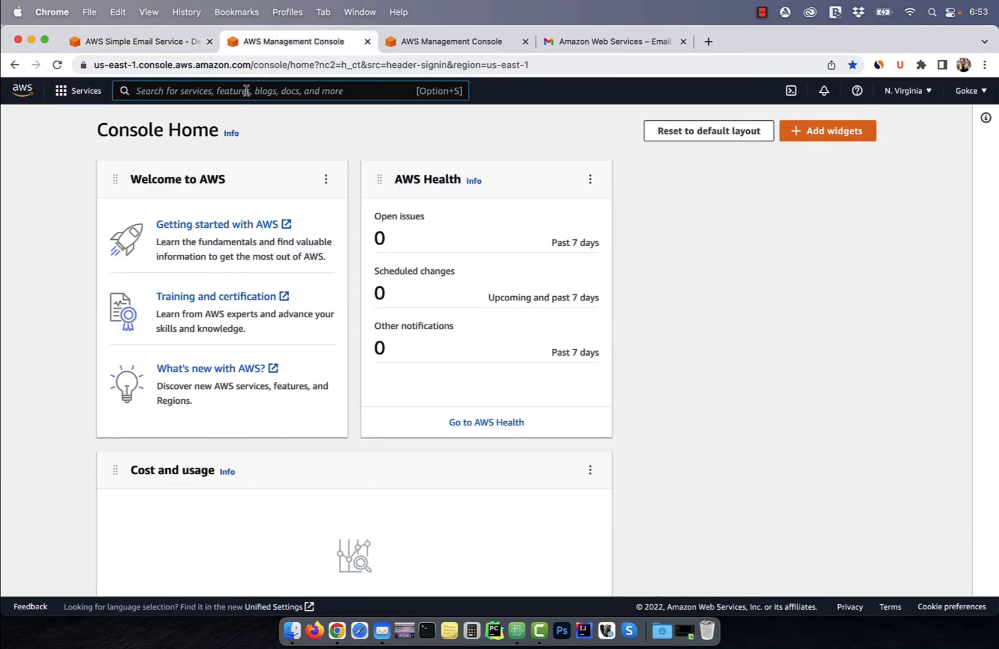
Step: Open IAM Roles and begin creating a new role
{"action": "type", "text": "iam"}
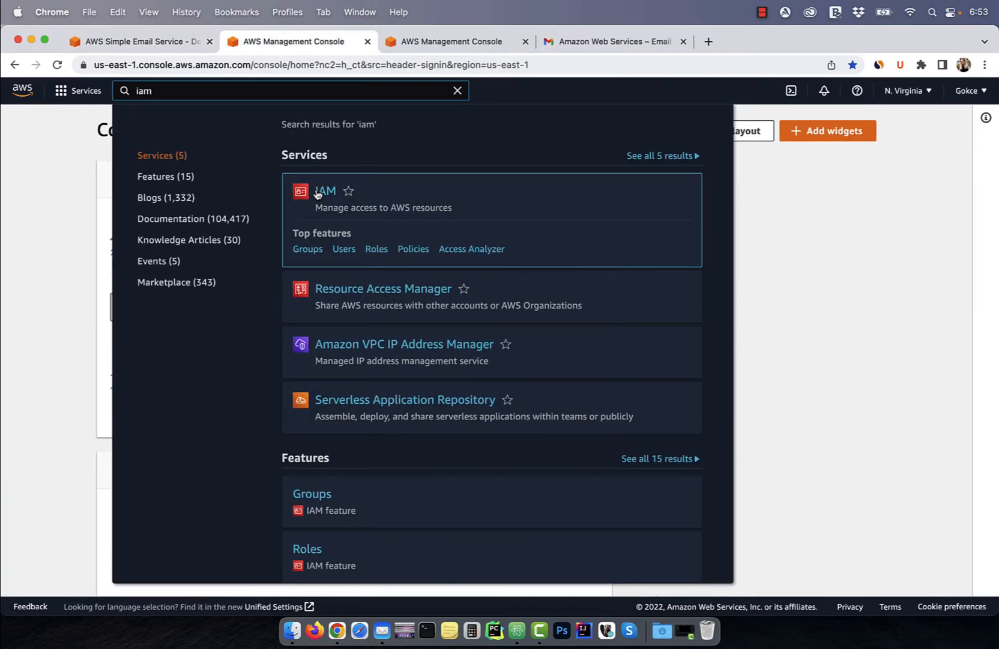
{"action": "left_click", "coordinate": [325, 191]}
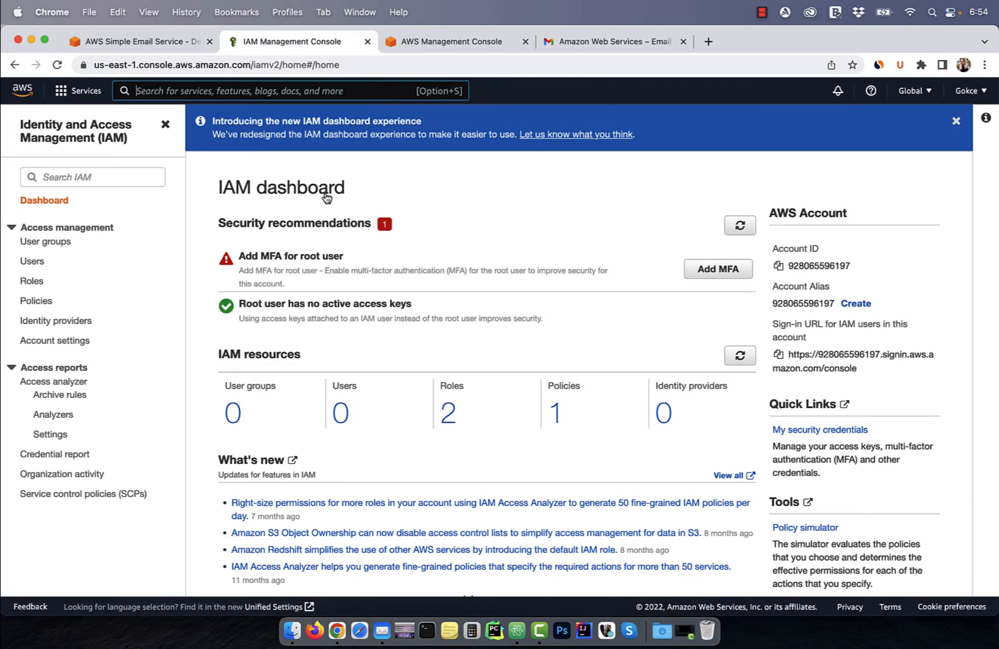
{"action": "left_click", "coordinate": [31, 280]}
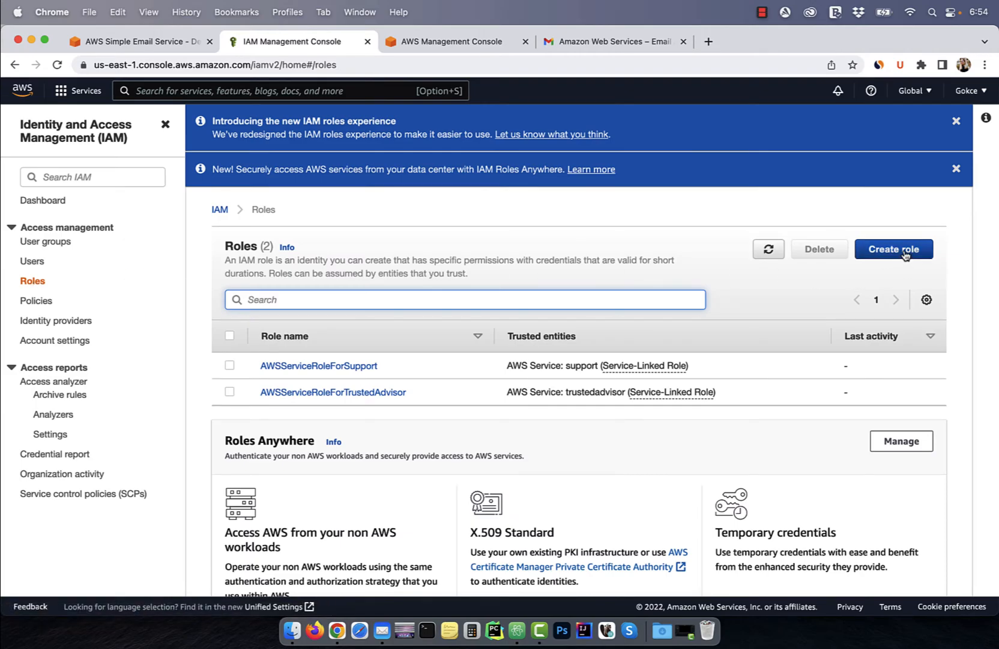
{"action": "left_click", "coordinate": [893, 249]}
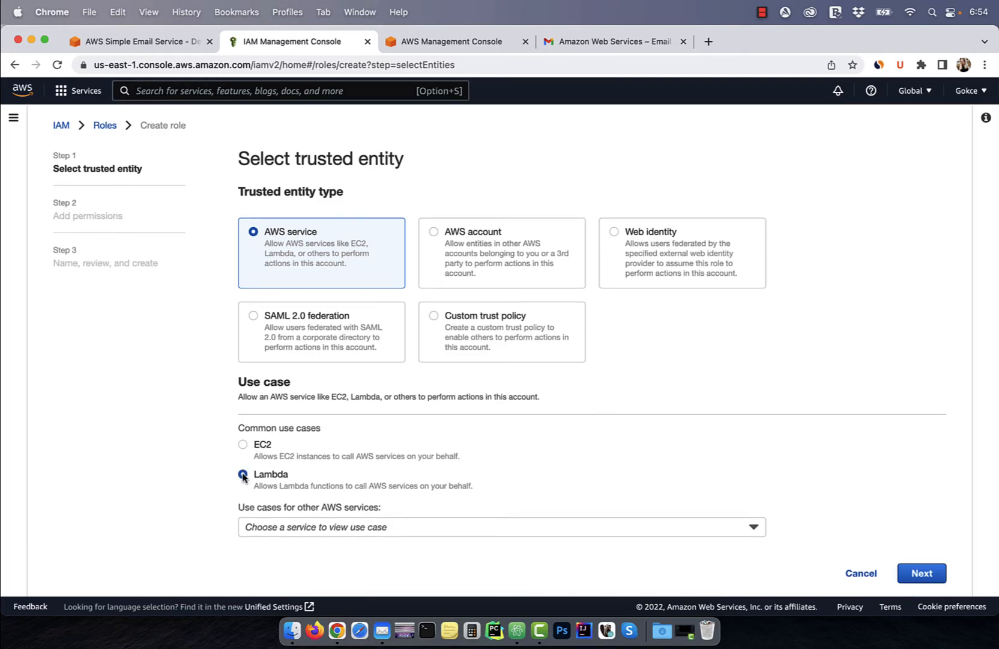
Step: Make Lambda the trusted service and proceed to naming the LambdaSESFullAccess role
{"action": "left_click", "coordinate": [921, 573]}
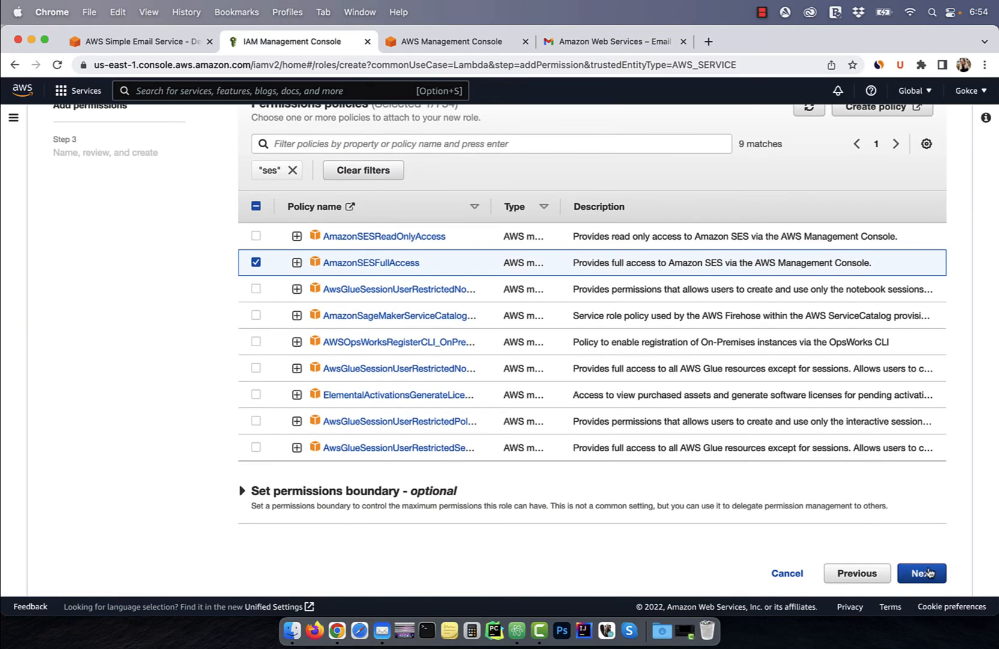
{"action": "left_click", "coordinate": [922, 573]}
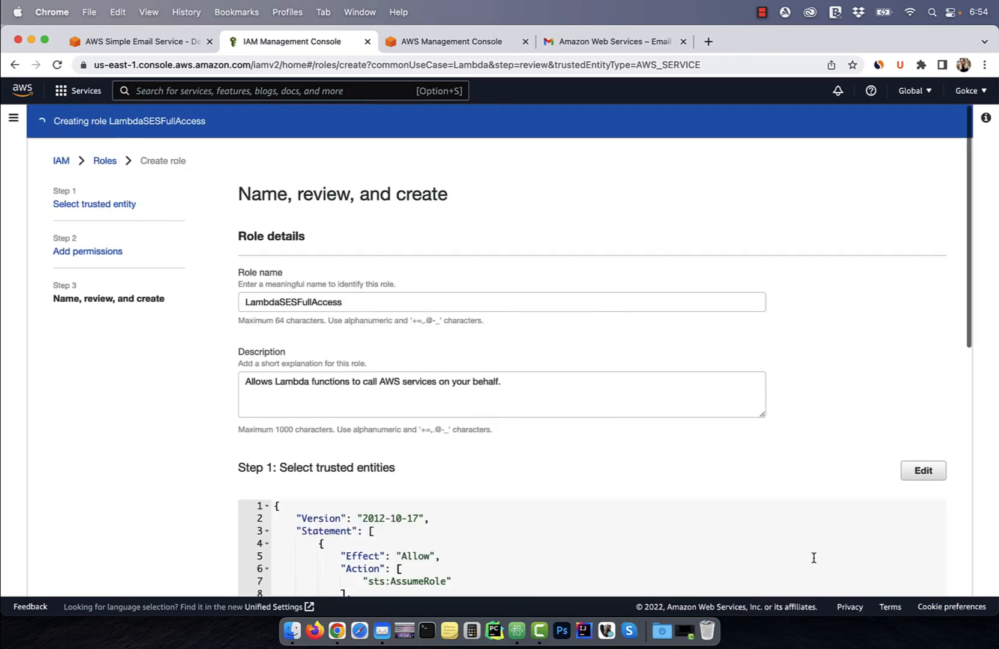
Step: Open the Lambda service and start a new function
{"action": "left_click", "coordinate": [453, 41]}
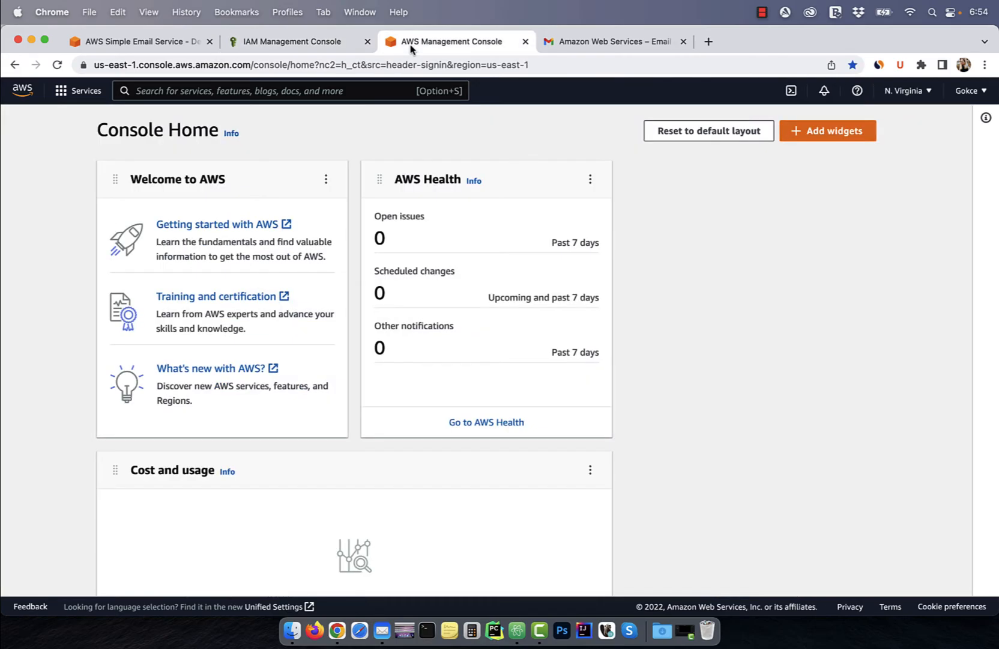
{"action": "type", "text": "lambda"}
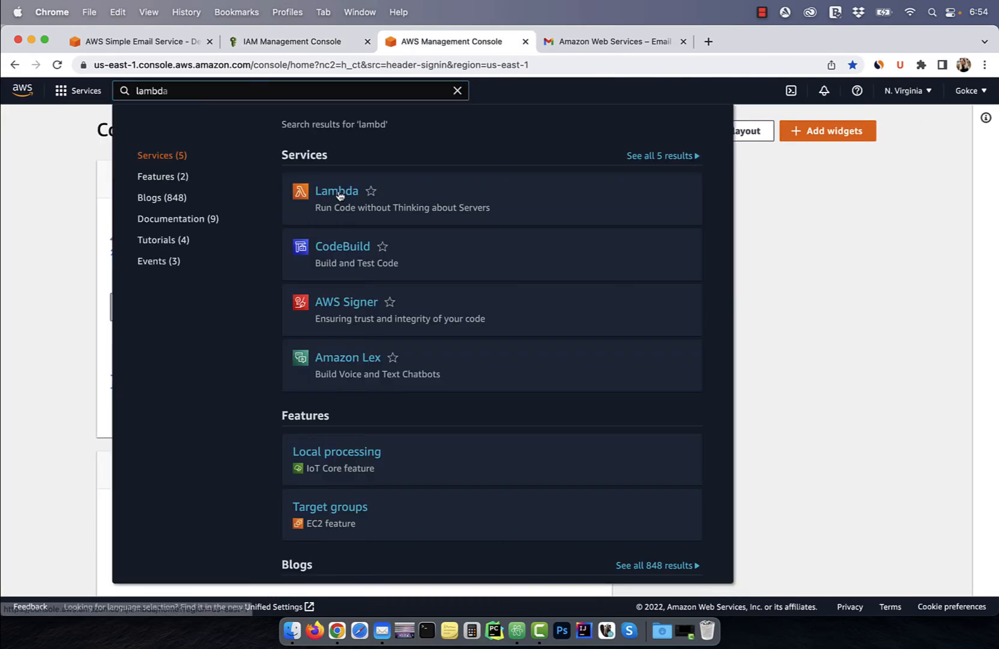
{"action": "left_click", "coordinate": [336, 191]}
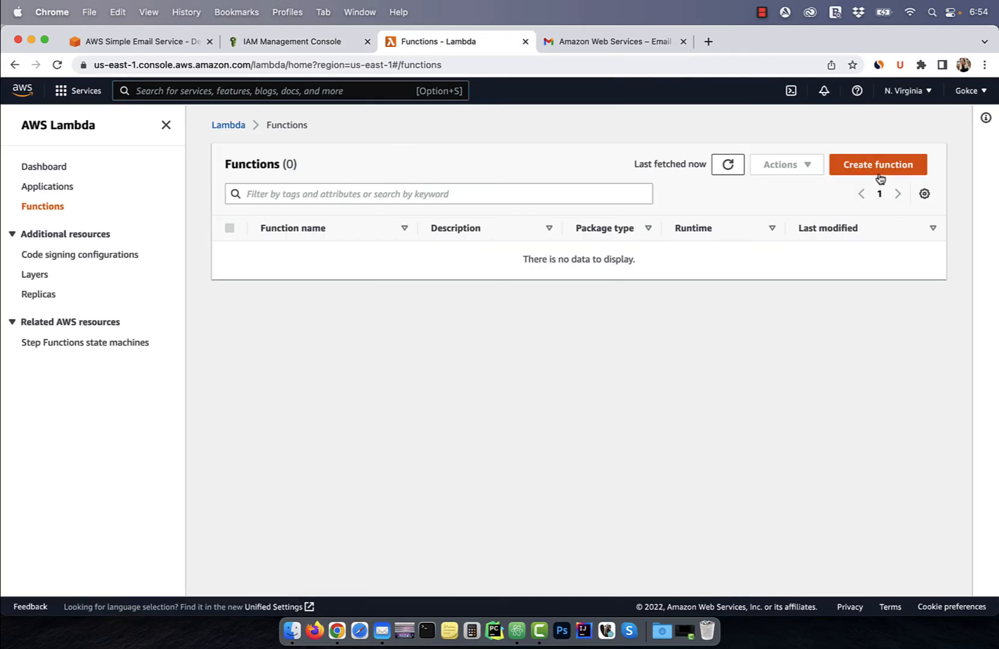
{"action": "left_click", "coordinate": [878, 164]}
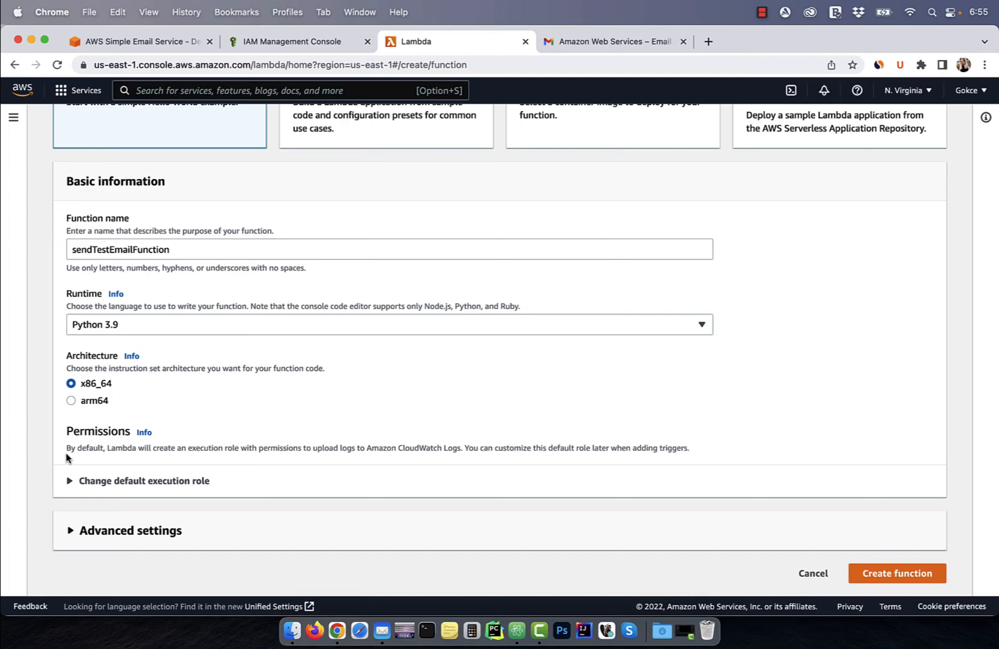
Step: Create sendTestEmailFunction with the existing LambdaSESFullAccess role and go to the prepared handler code
{"action": "left_click", "coordinate": [143, 481]}
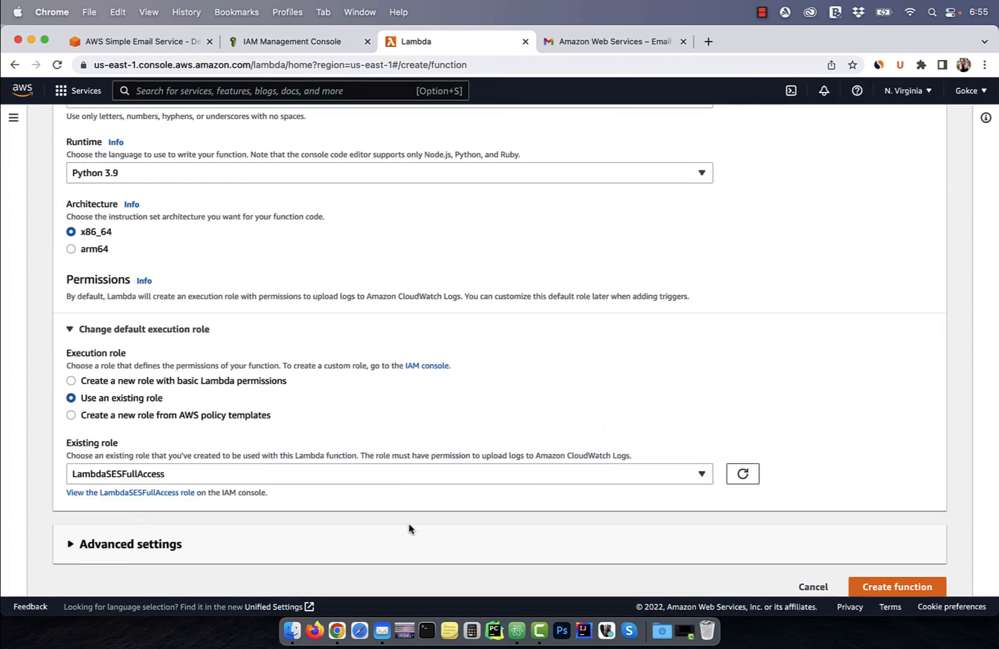
{"action": "left_click", "coordinate": [898, 587]}
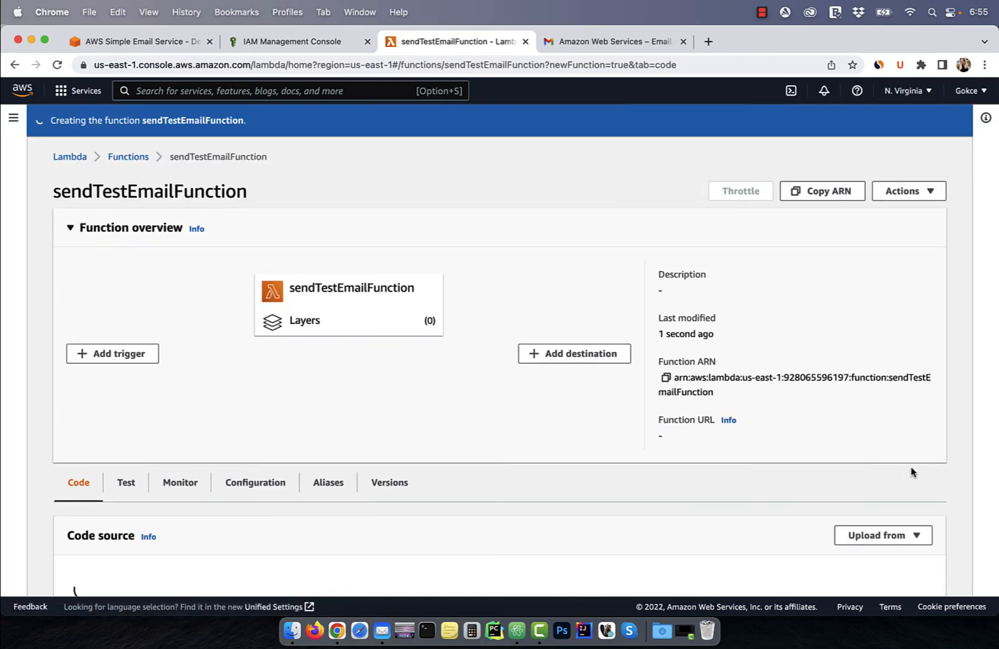
{"action": "scroll", "scroll_direction": "down", "scroll_amount": 3}
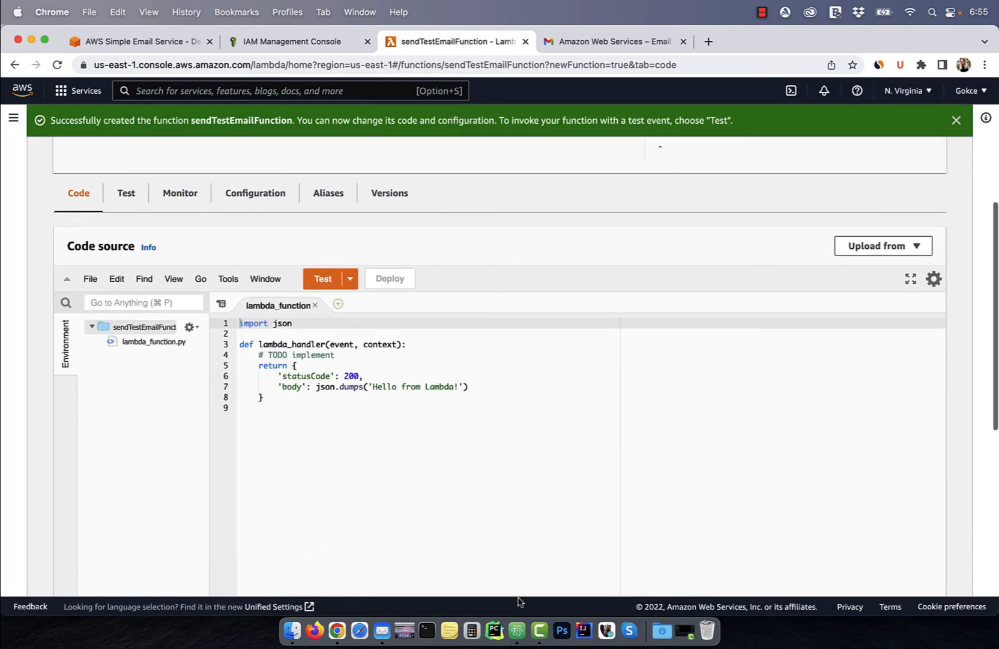
{"action": "left_click", "coordinate": [495, 631]}
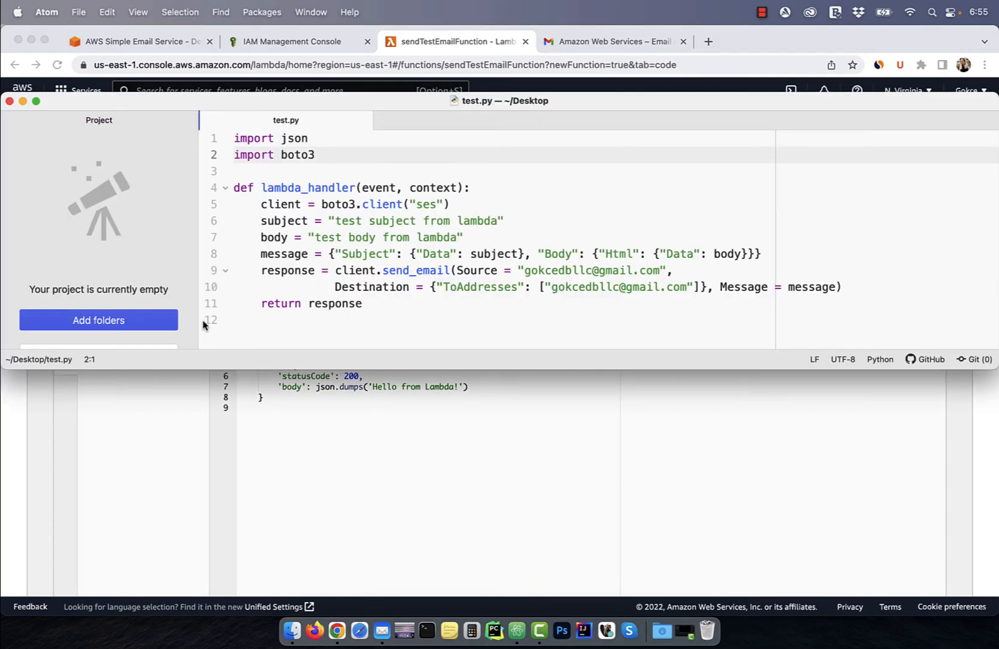
Step: Copy the send_email code from test.py in Atom over lambda_function.py in the Lambda editor
{"action": "left_click", "coordinate": [235, 171]}
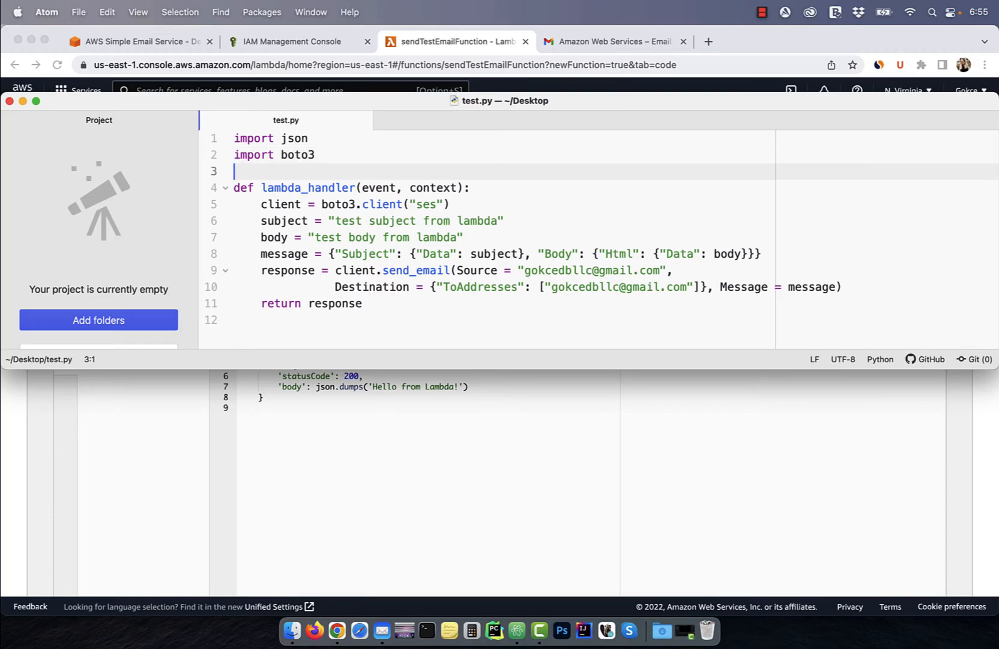
{"action": "left_click", "coordinate": [287, 204]}
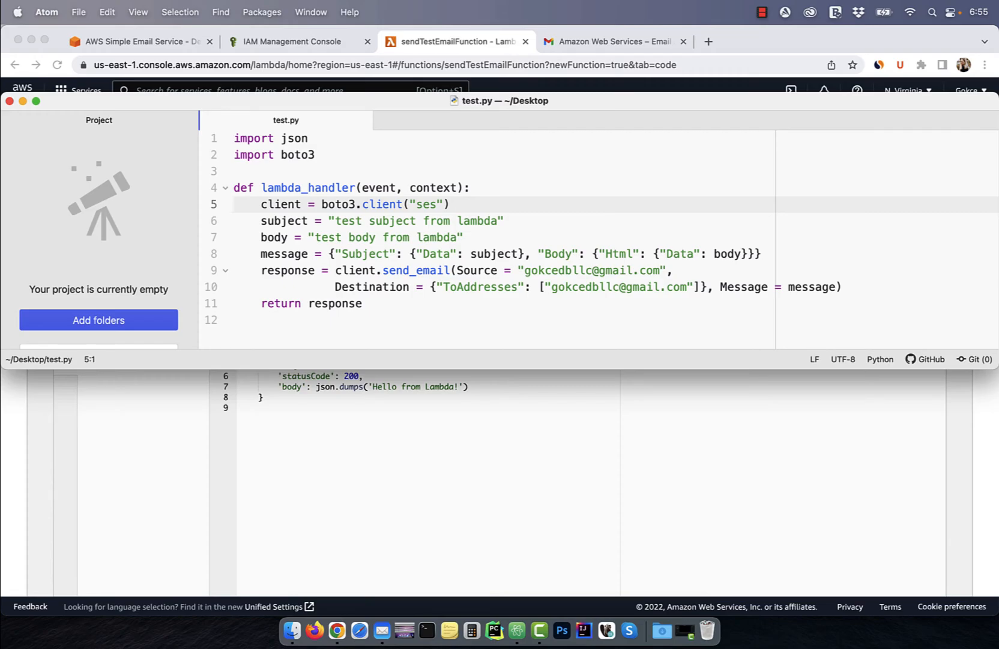
{"action": "left_click", "coordinate": [260, 253]}
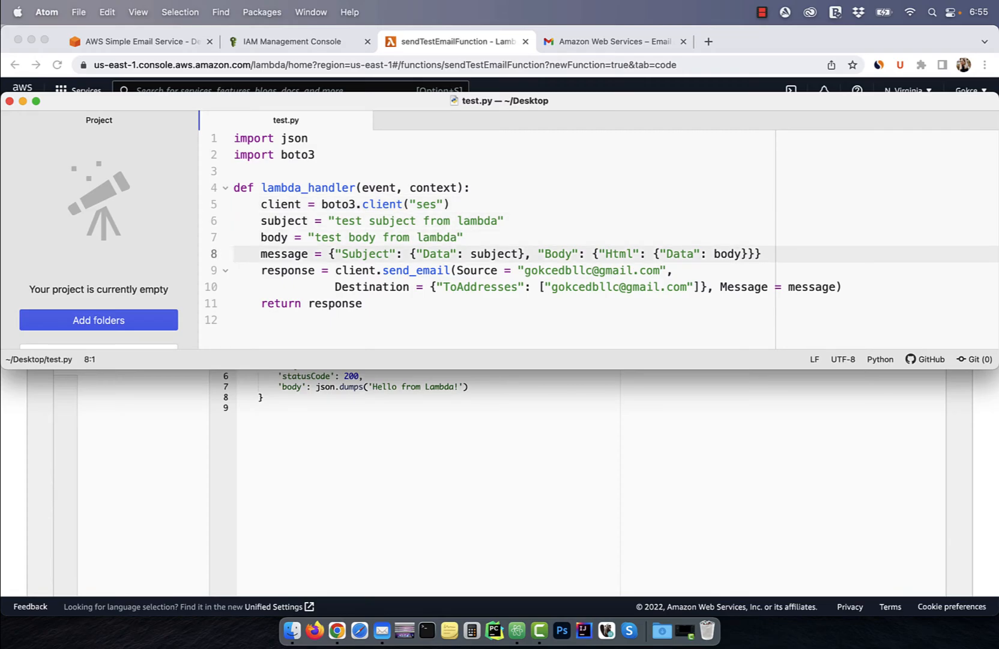
{"action": "left_click", "coordinate": [261, 270]}
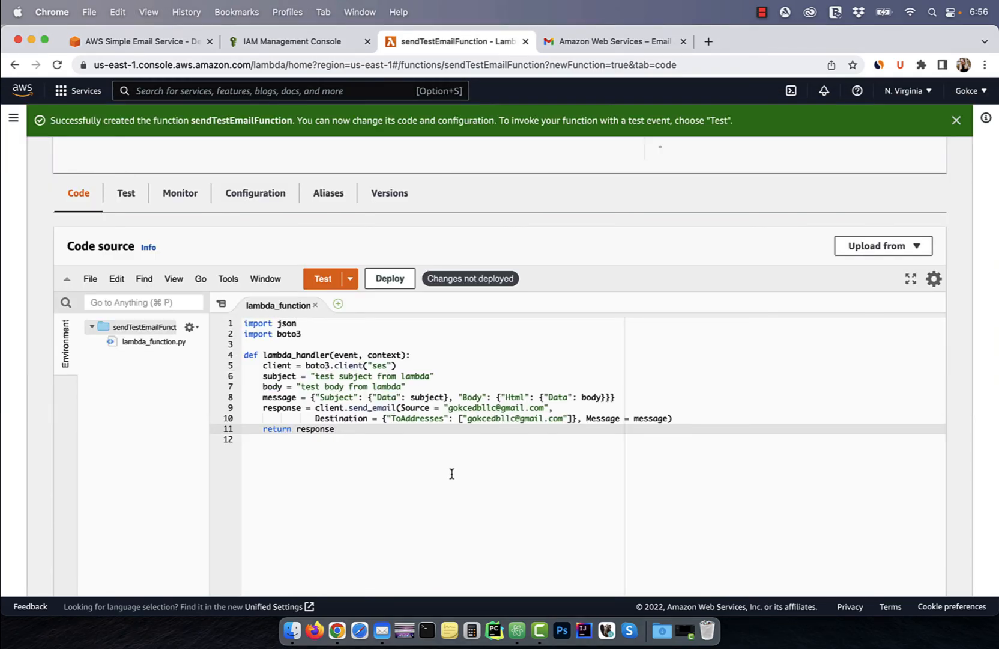
Step: Deploy the code, save and run test event myTestEvent, then go to the Gmail inbox
{"action": "left_click", "coordinate": [389, 279]}
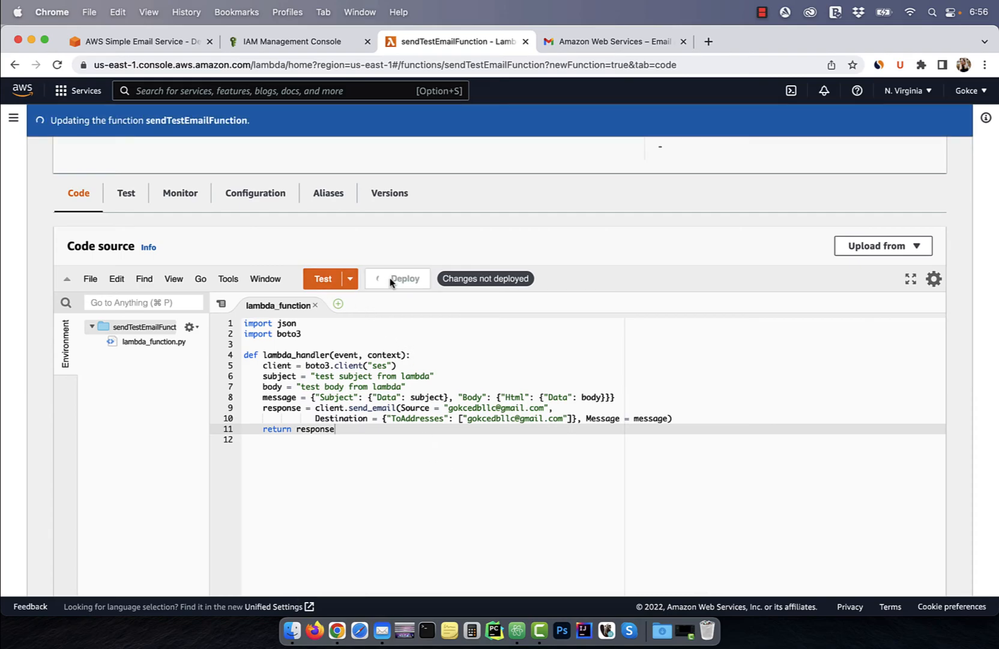
{"action": "left_click", "coordinate": [322, 279]}
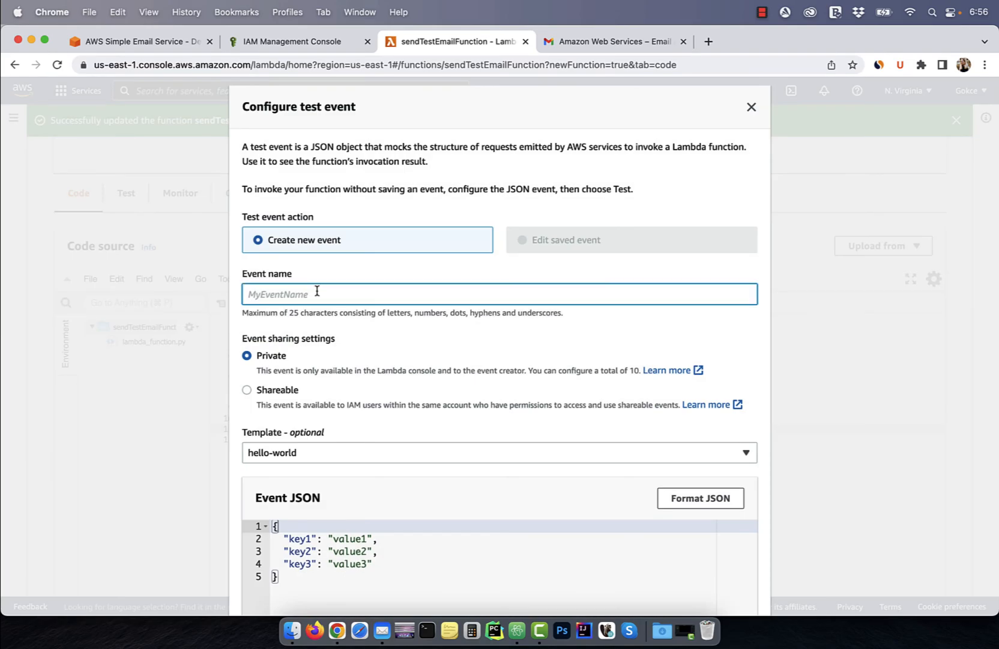
{"action": "scroll", "scroll_direction": "down", "scroll_amount": 3}
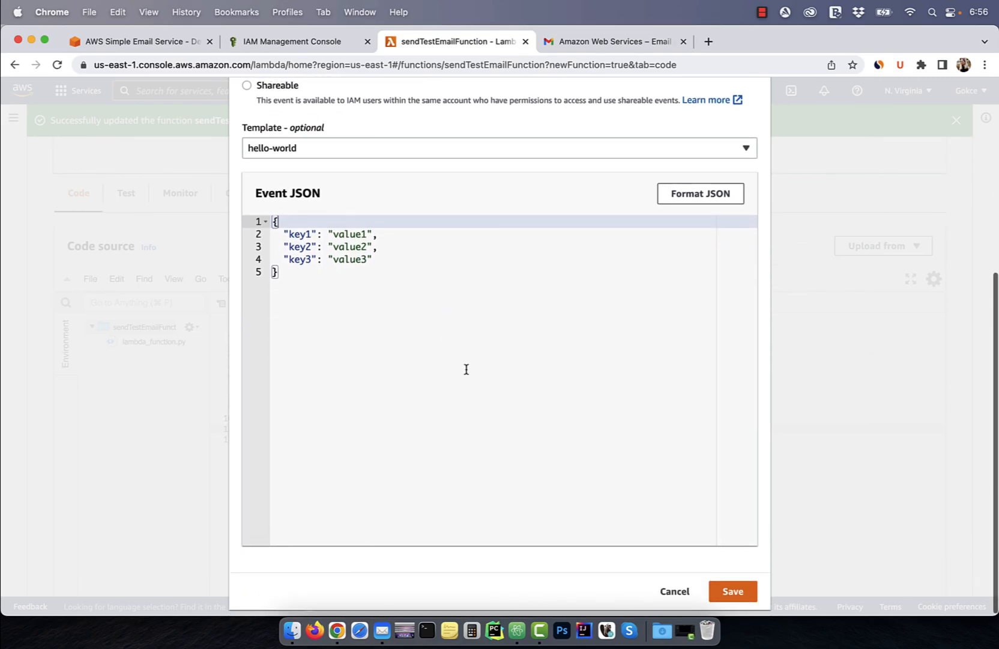
{"action": "left_click", "coordinate": [732, 591]}
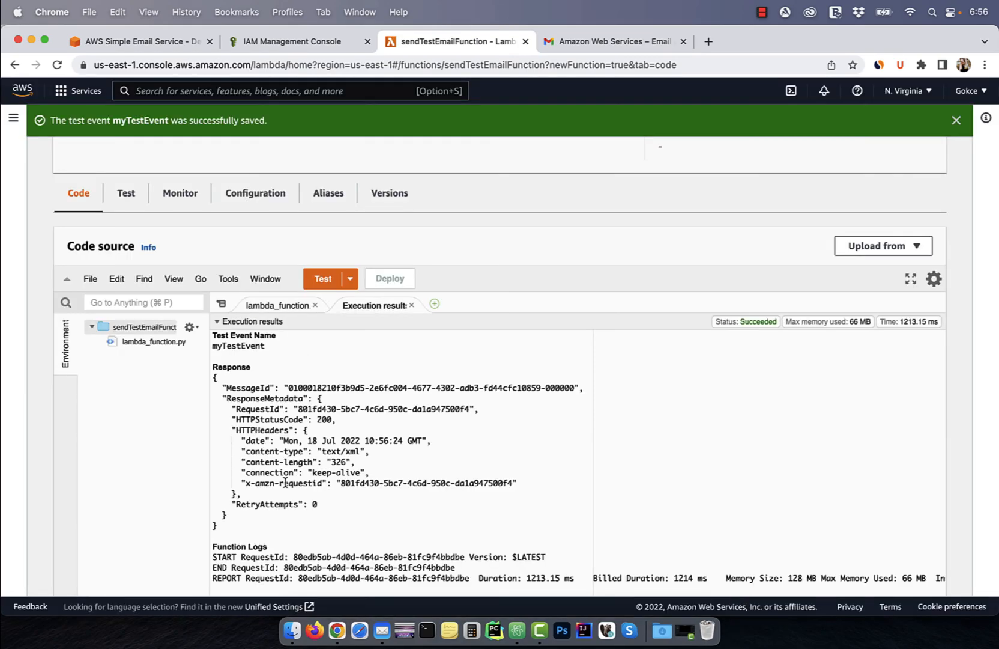
{"action": "mouse_move", "coordinate": [250, 452]}
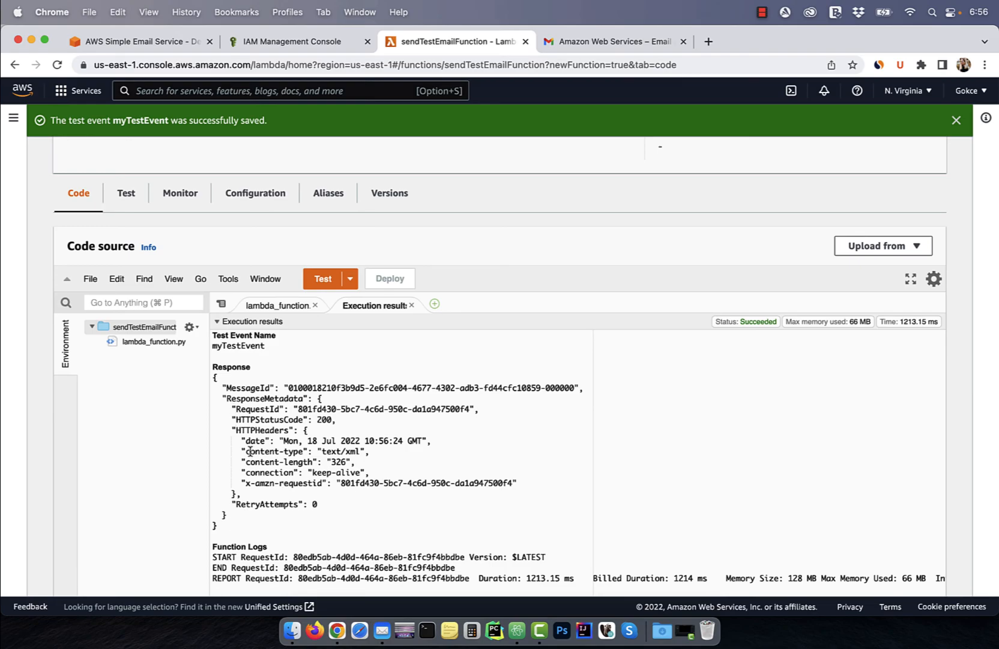
{"action": "left_click", "coordinate": [611, 41]}
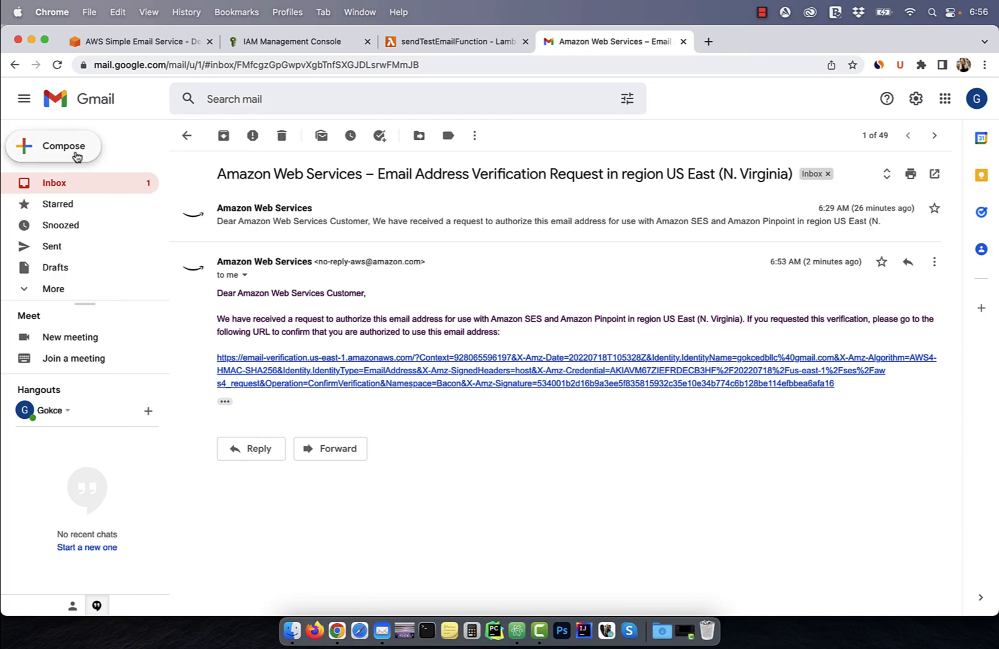